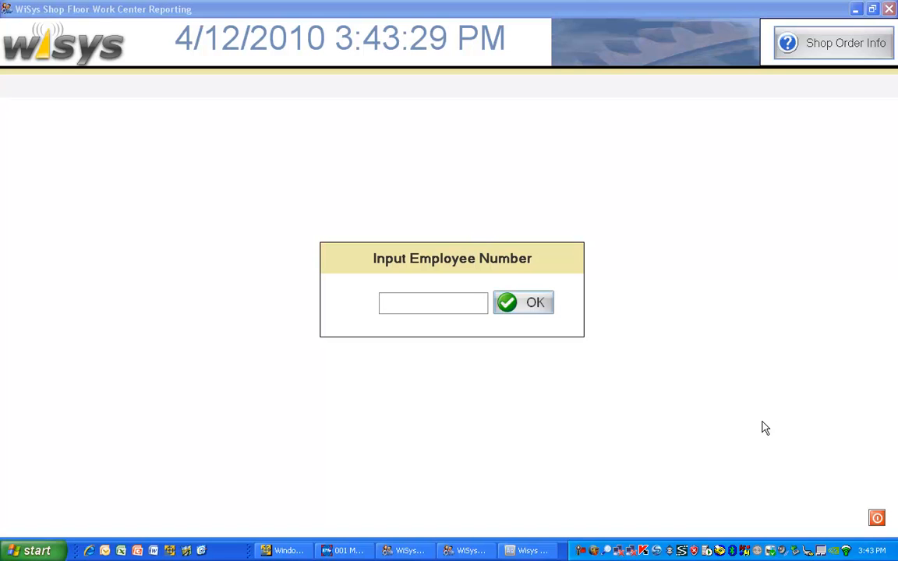
{"action": "mouse_move", "coordinate": [357, 535]}
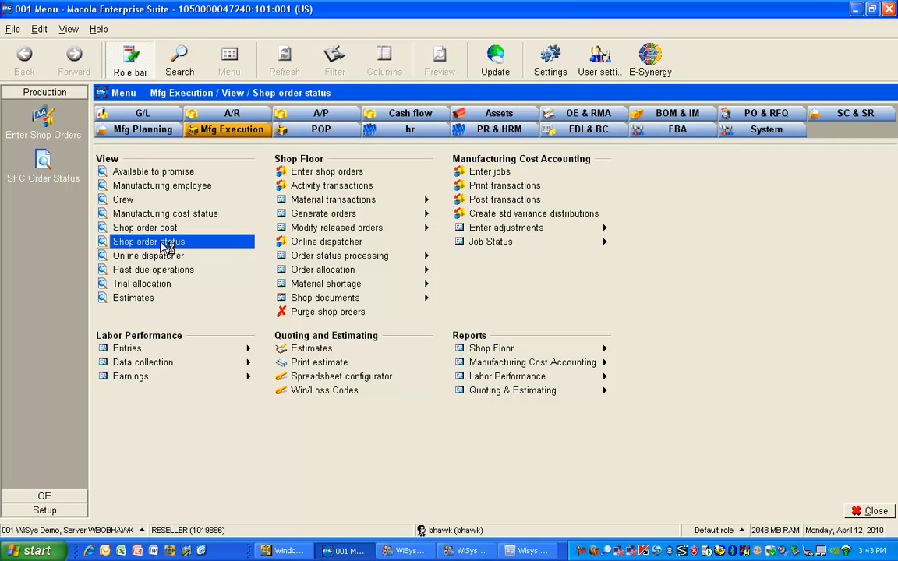
Open Shop Order Status view and list job 105, the Adventure Bike.
{"action": "double_click", "coordinate": [148, 242]}
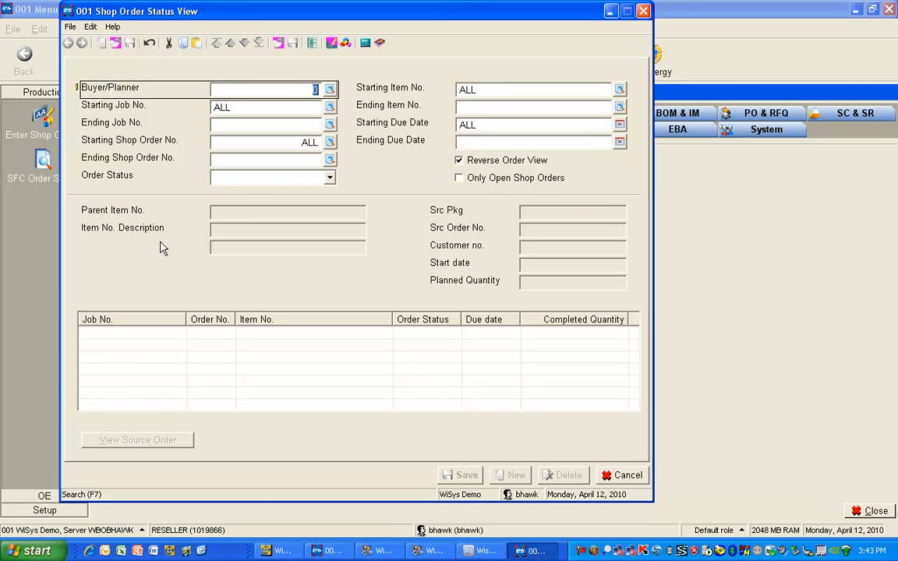
{"action": "type", "text": "105"}
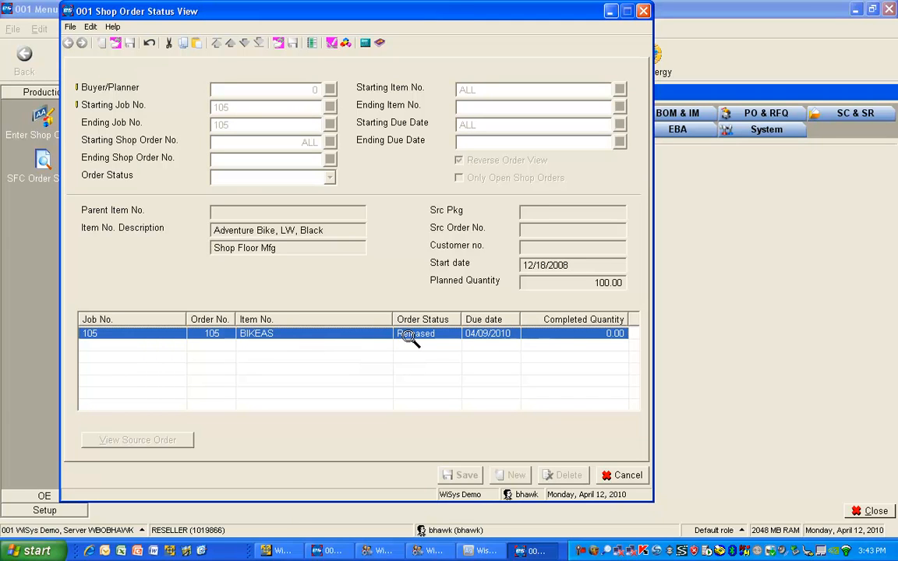
{"action": "mouse_move", "coordinate": [612, 335]}
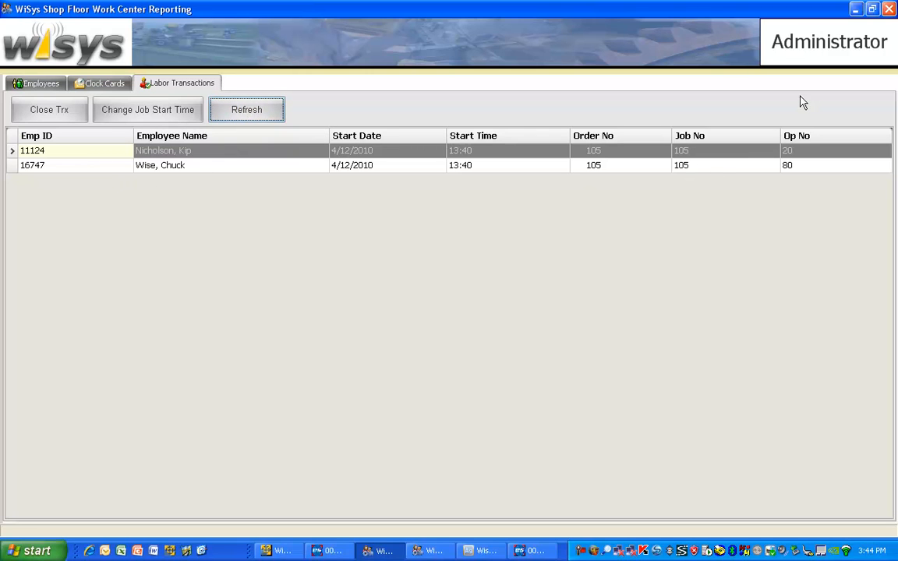
{"action": "mouse_move", "coordinate": [177, 156]}
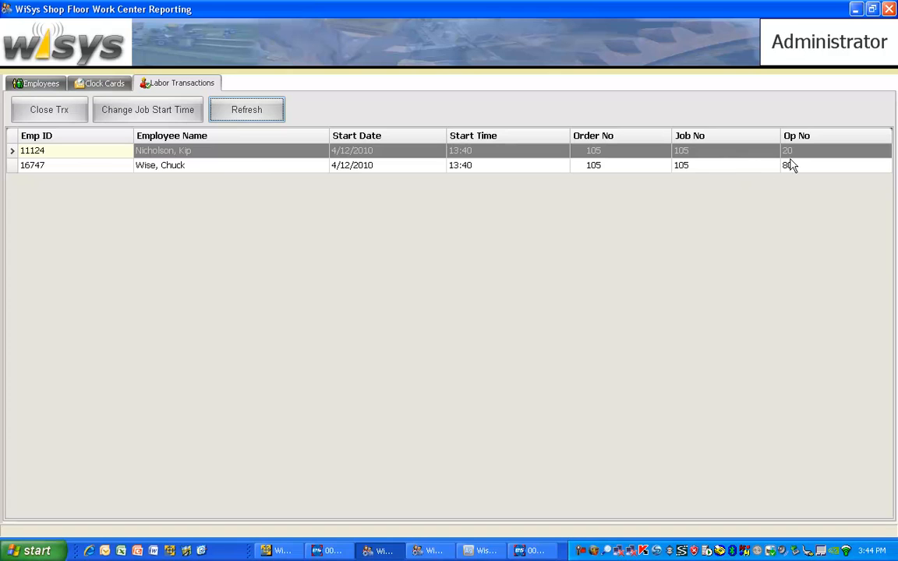
{"action": "mouse_move", "coordinate": [794, 172]}
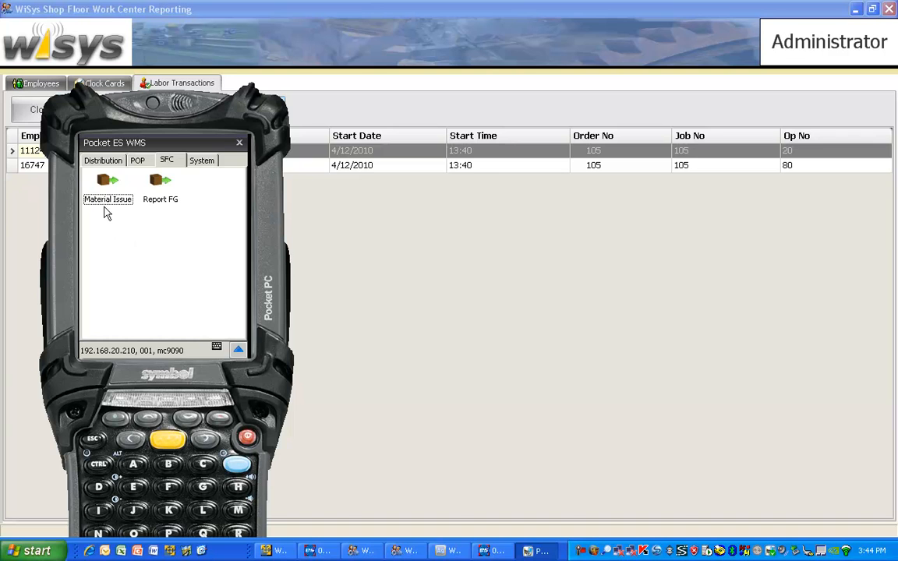
Issue quantity 1 of BCABASSY to order 105 via Material Issue.
{"action": "left_click", "coordinate": [107, 187]}
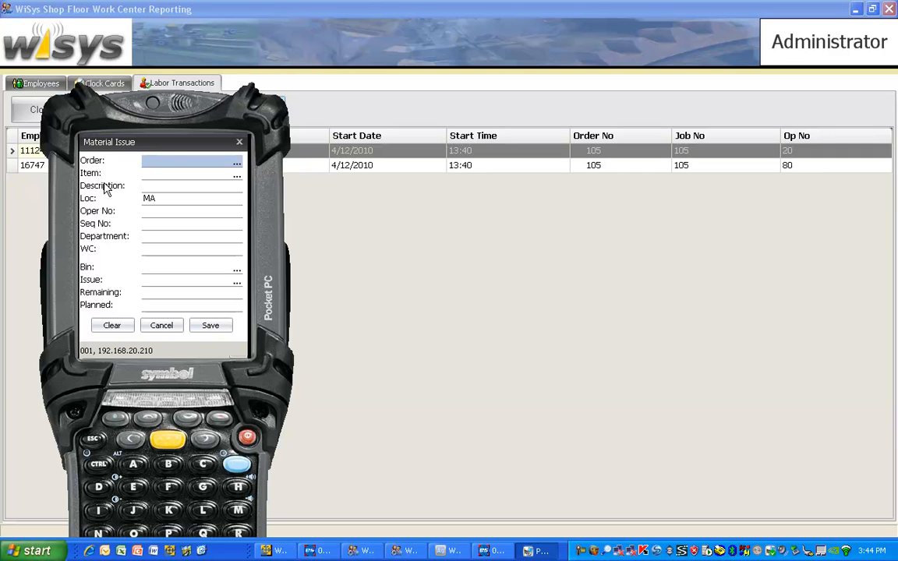
{"action": "type", "text": "105"}
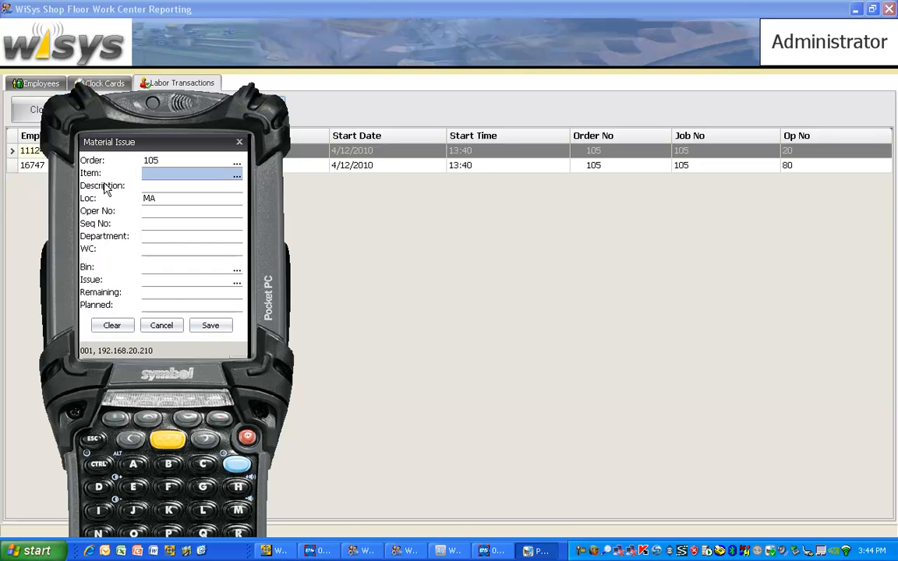
{"action": "type", "text": "BCABASSY"}
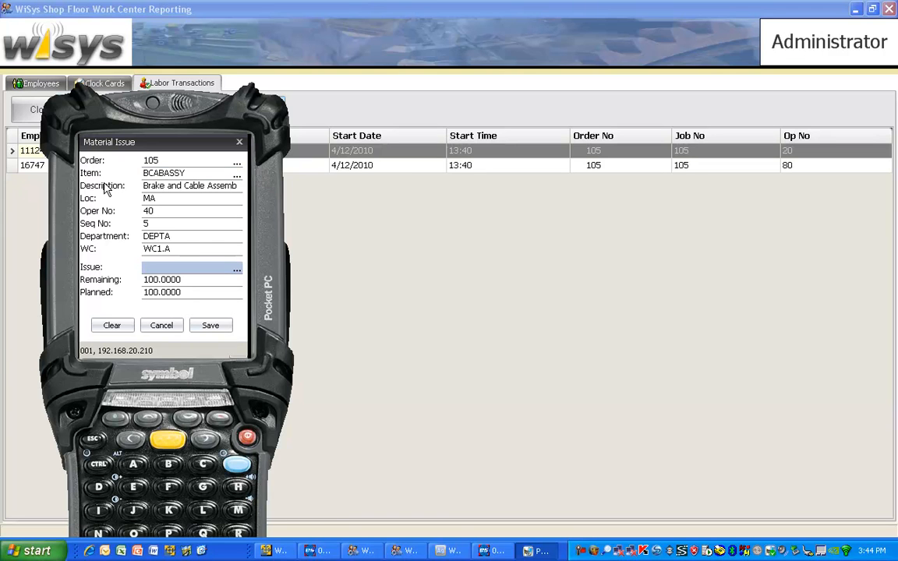
{"action": "type", "text": "1"}
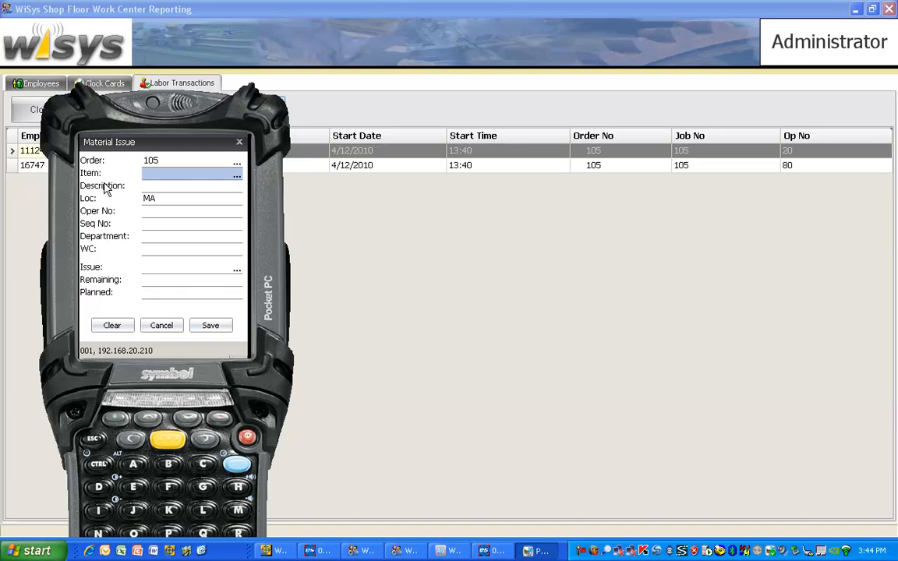
{"action": "mouse_move", "coordinate": [133, 212]}
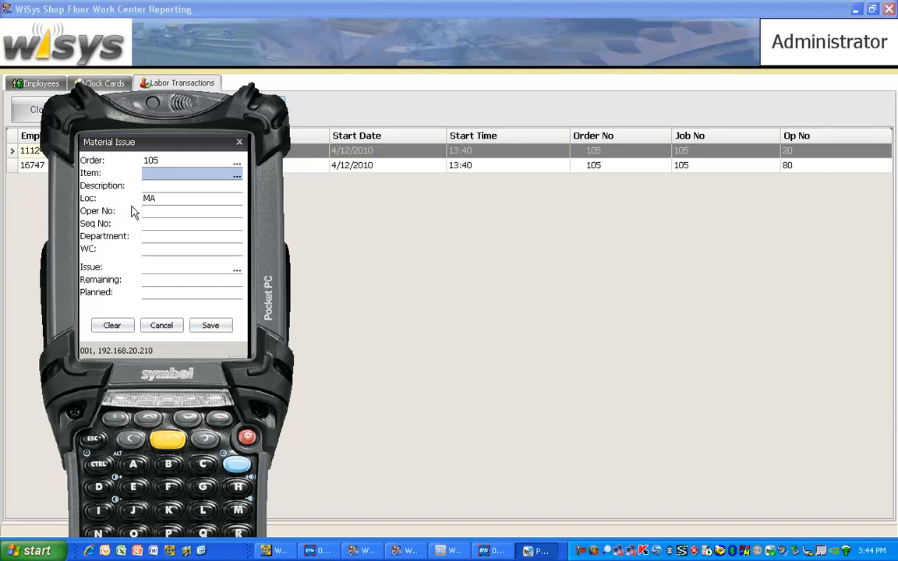
{"action": "mouse_move", "coordinate": [317, 309]}
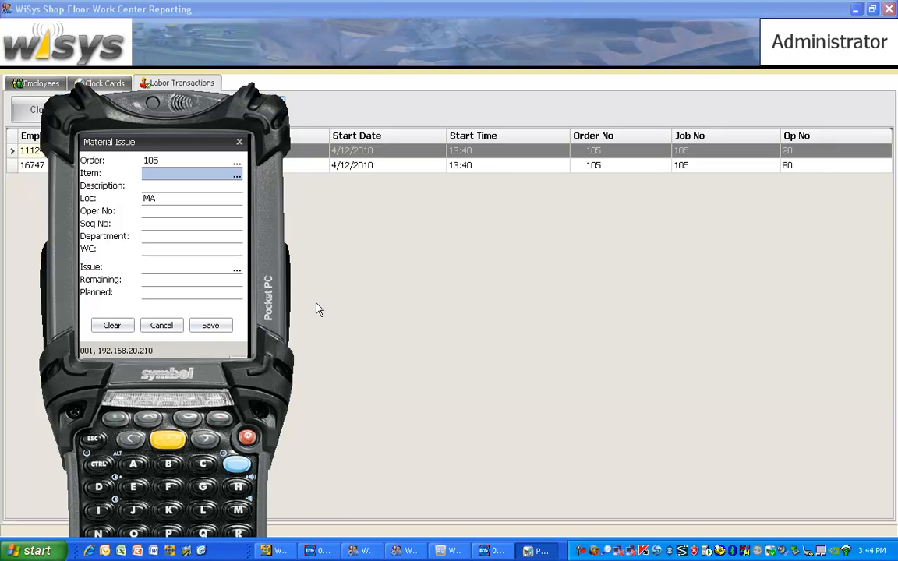
{"action": "mouse_move", "coordinate": [322, 324]}
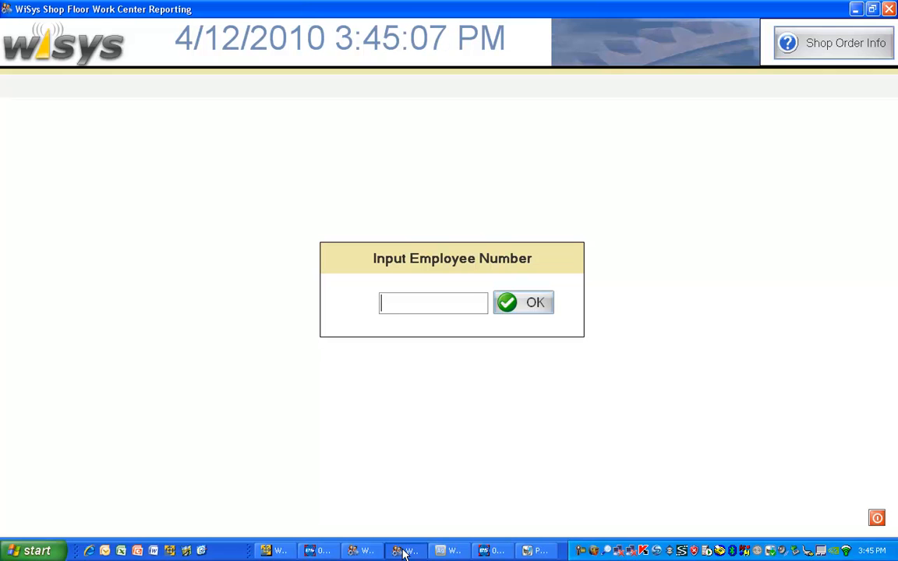
Report quantity 2 completed on order 105, operation 20, as employee 1112.
{"action": "type", "text": "1112"}
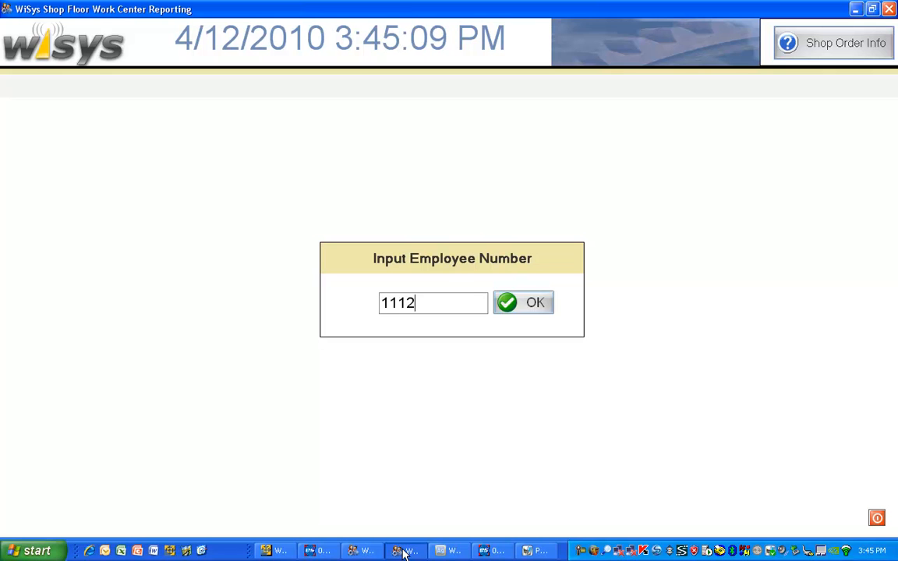
{"action": "left_click", "coordinate": [523, 303]}
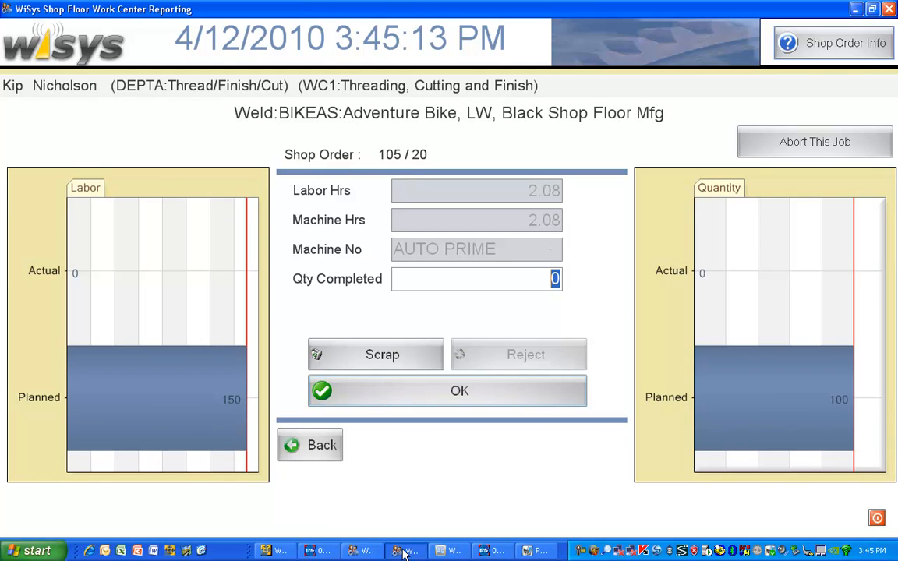
{"action": "type", "text": "2"}
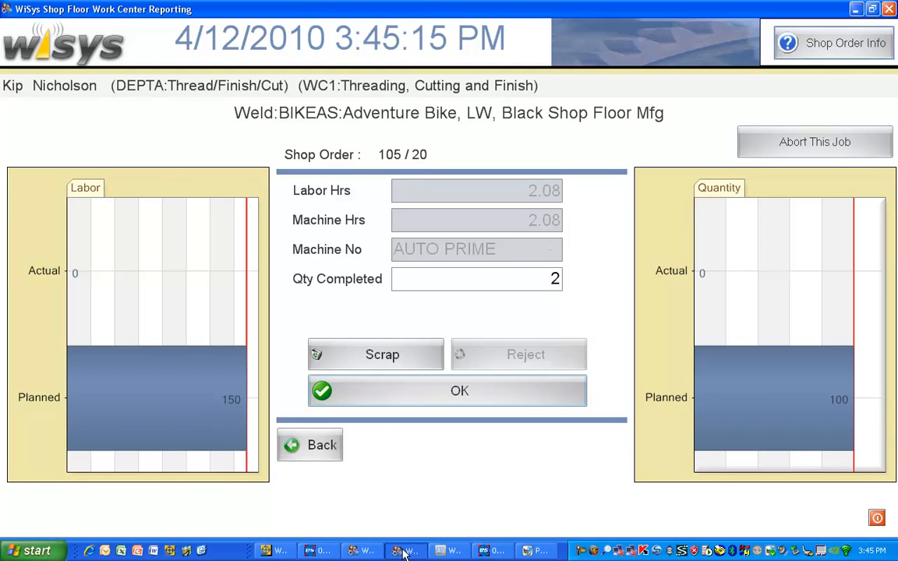
{"action": "left_click", "coordinate": [447, 390]}
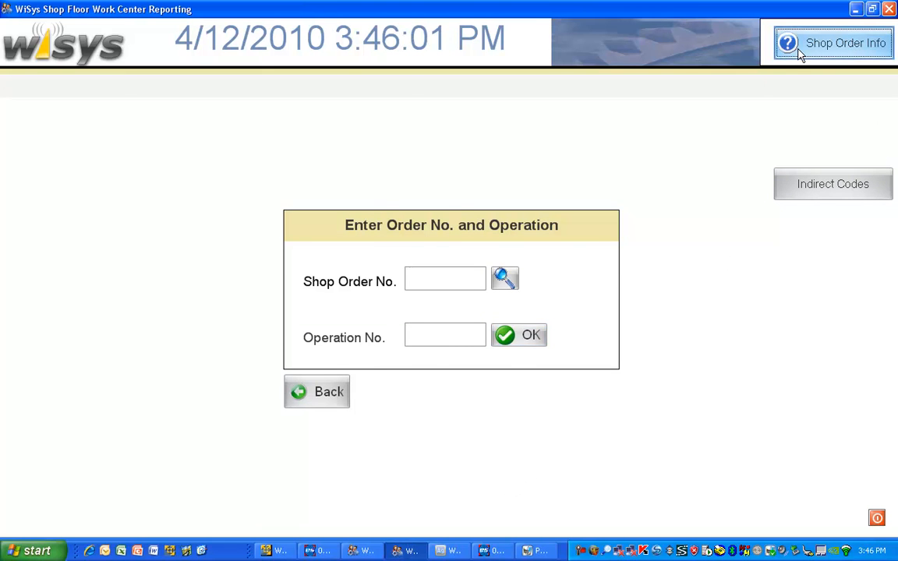
Show the BIKEAS bill of materials in Shop Order Info with all components expanded.
{"action": "left_click", "coordinate": [833, 43]}
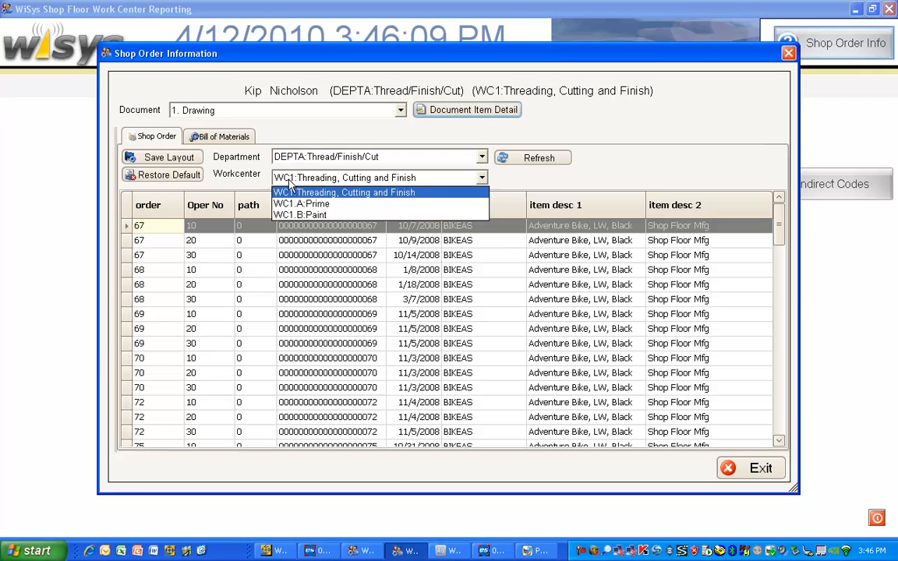
{"action": "left_click", "coordinate": [352, 192]}
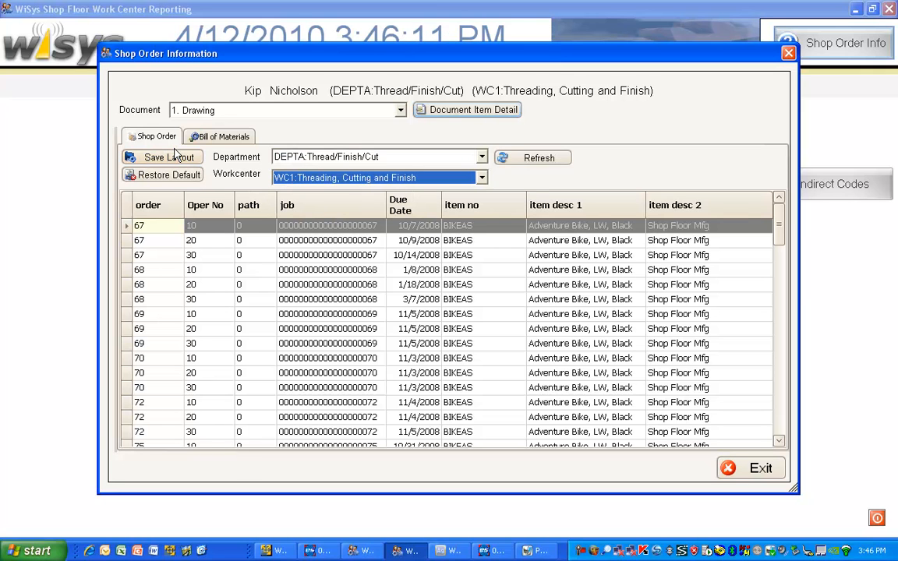
{"action": "left_click", "coordinate": [223, 136]}
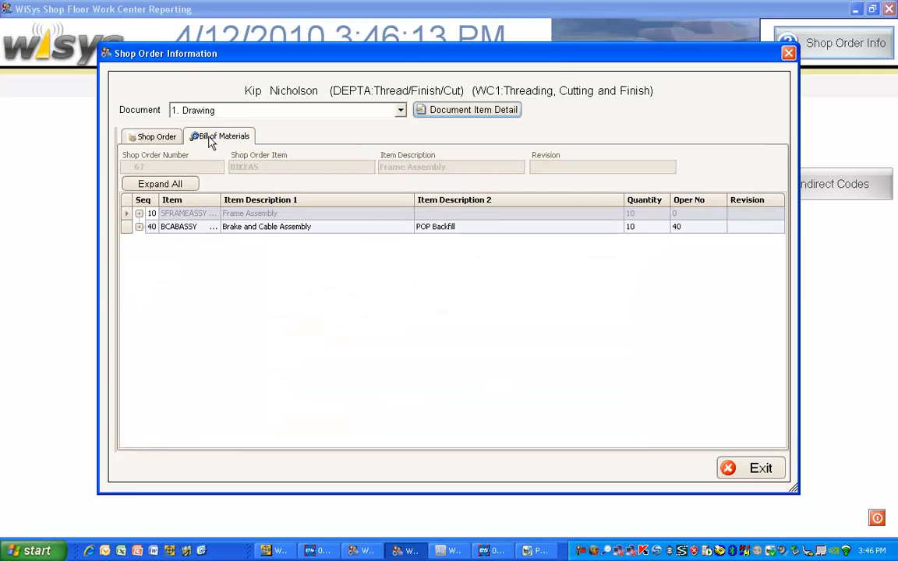
{"action": "left_click", "coordinate": [157, 136]}
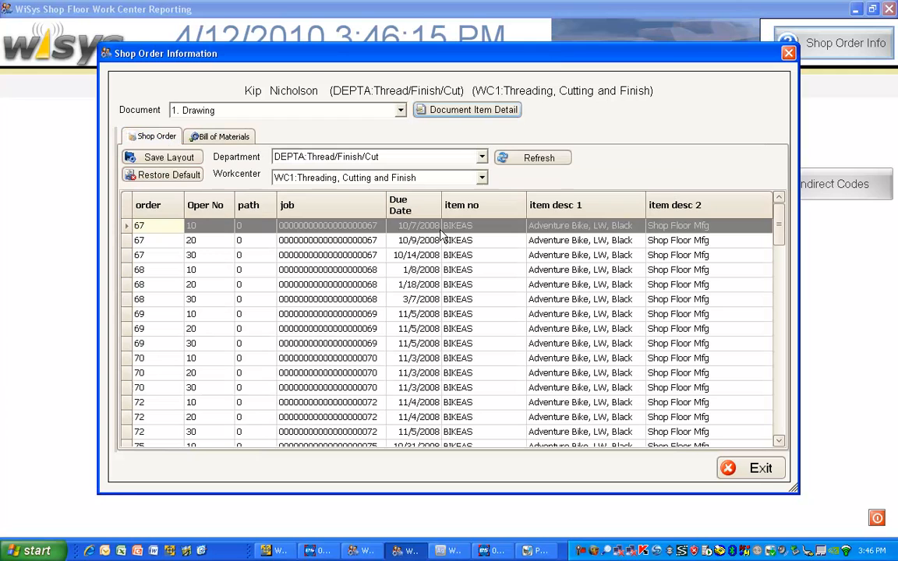
{"action": "left_click", "coordinate": [225, 136]}
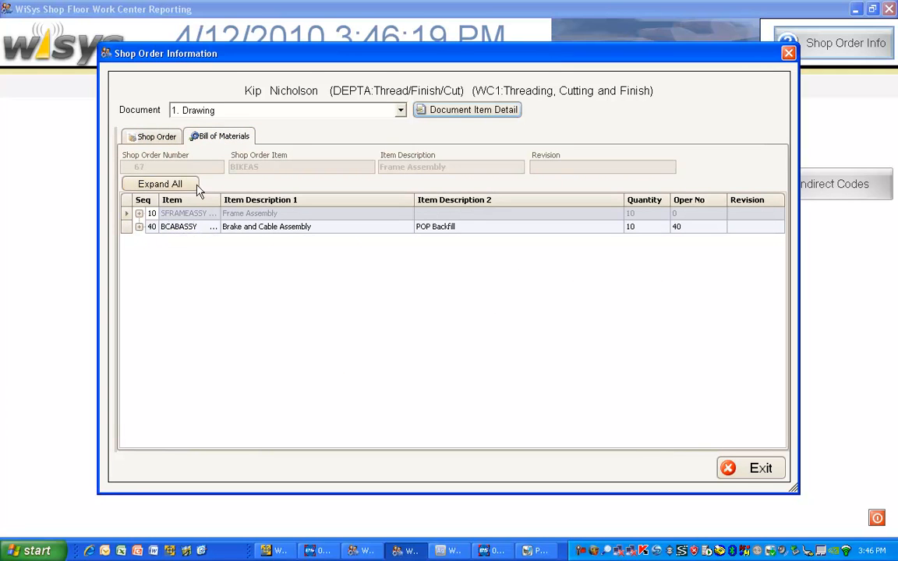
{"action": "left_click", "coordinate": [155, 136]}
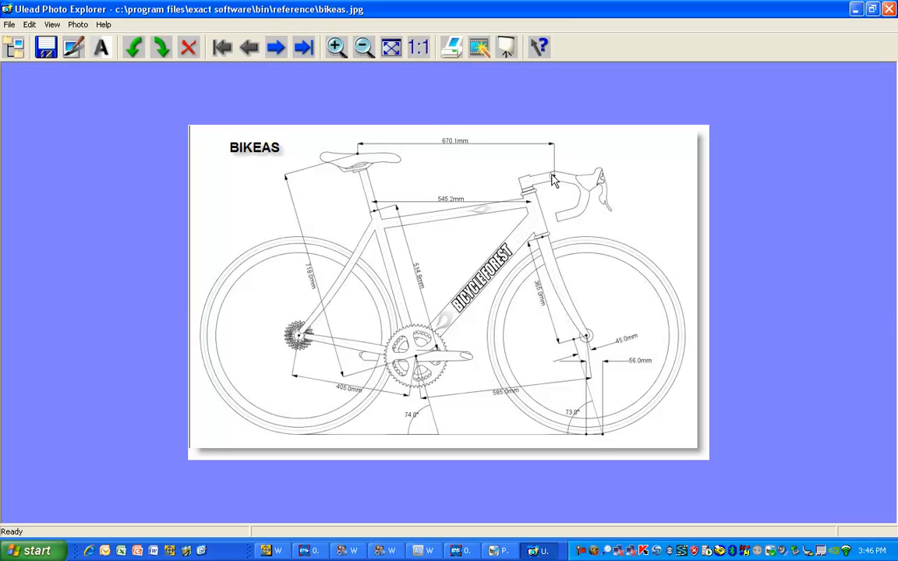
{"action": "mouse_move", "coordinate": [894, 36]}
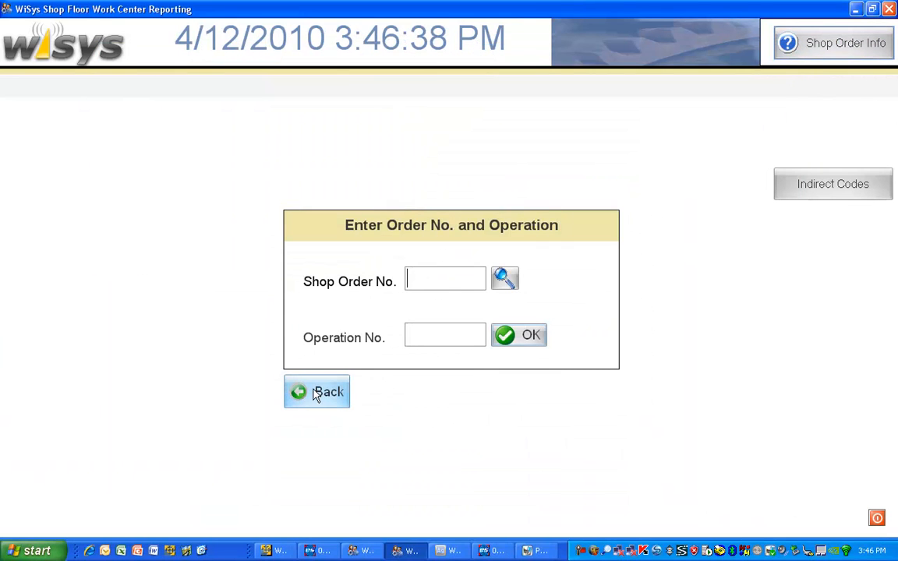
Log quantity 2 for order 105's inspection operation, then return to the employee prompt.
{"action": "left_click", "coordinate": [316, 391]}
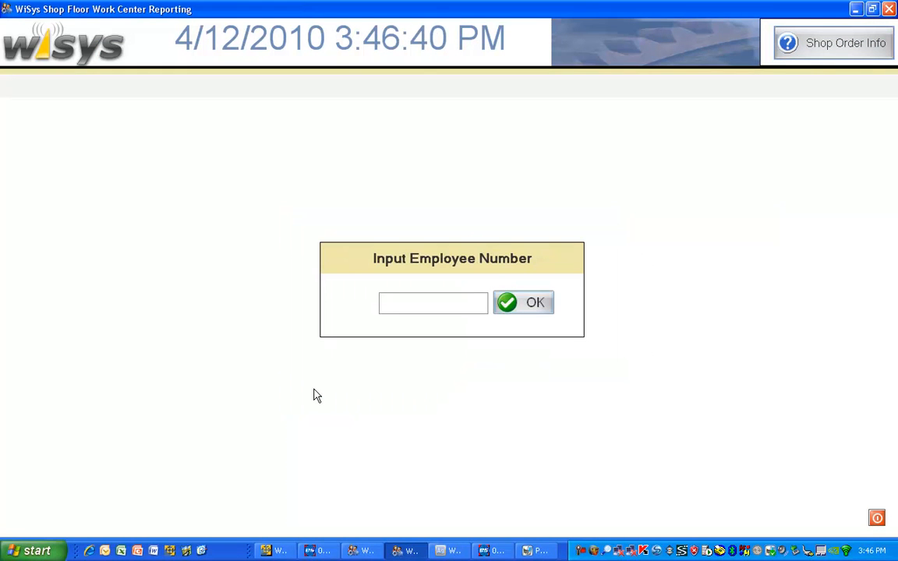
{"action": "left_click", "coordinate": [432, 304]}
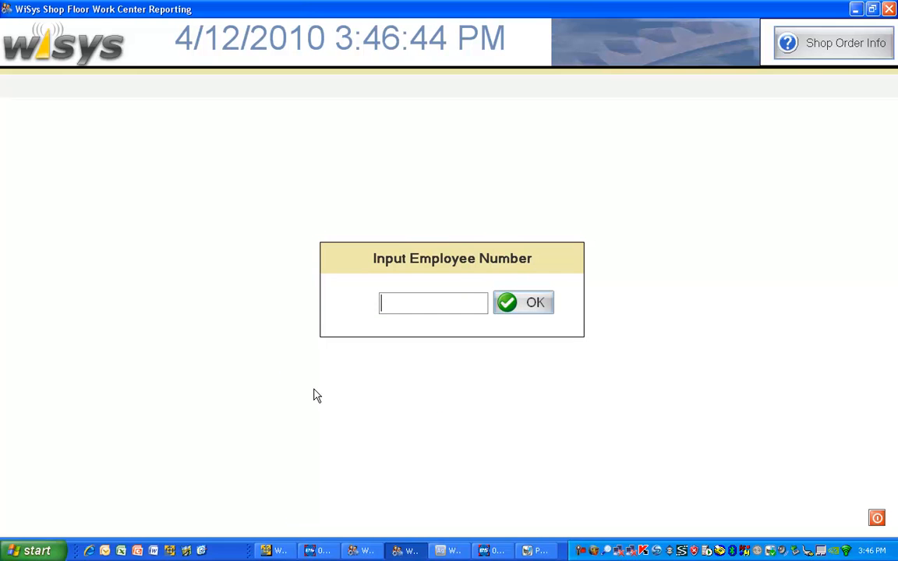
{"action": "left_click", "coordinate": [523, 303]}
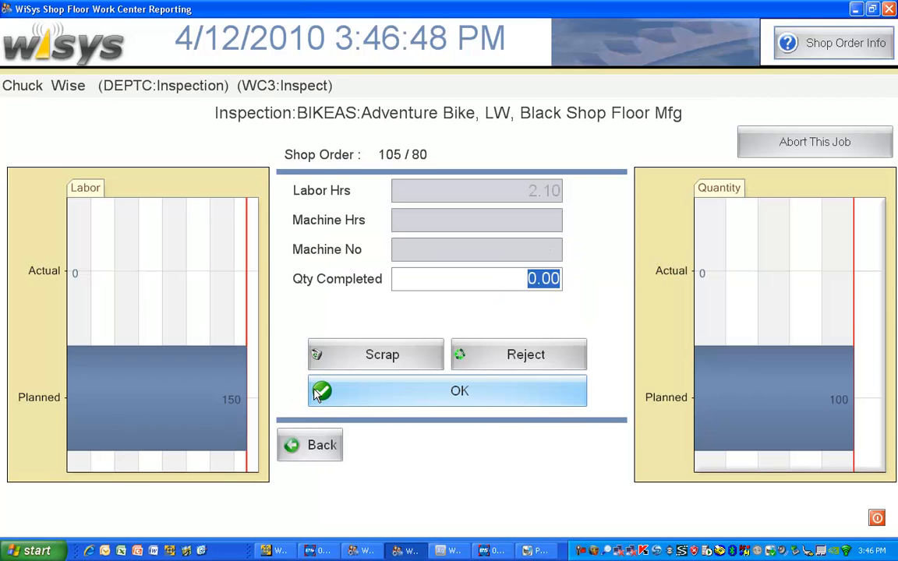
{"action": "type", "text": "2"}
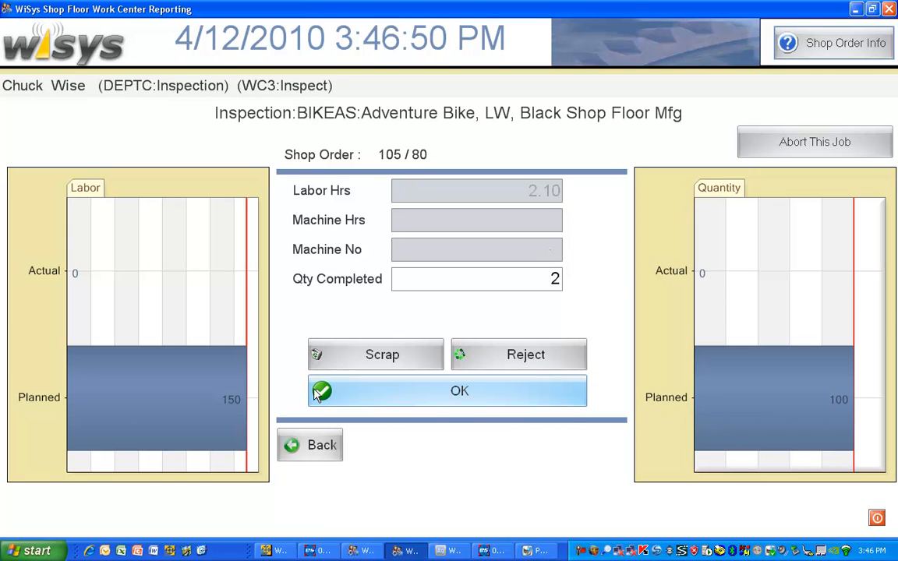
{"action": "left_click", "coordinate": [459, 390]}
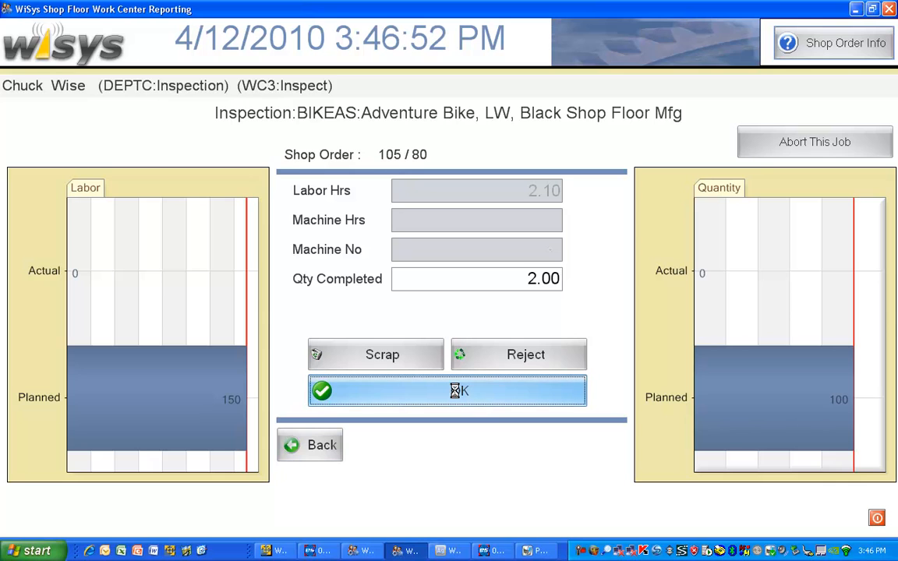
{"action": "left_click", "coordinate": [447, 391]}
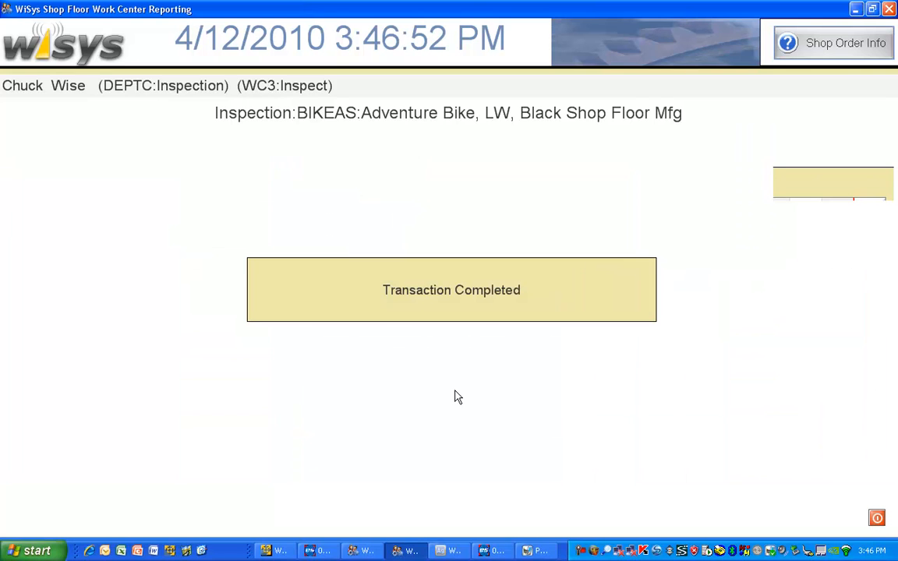
{"action": "mouse_move", "coordinate": [457, 399]}
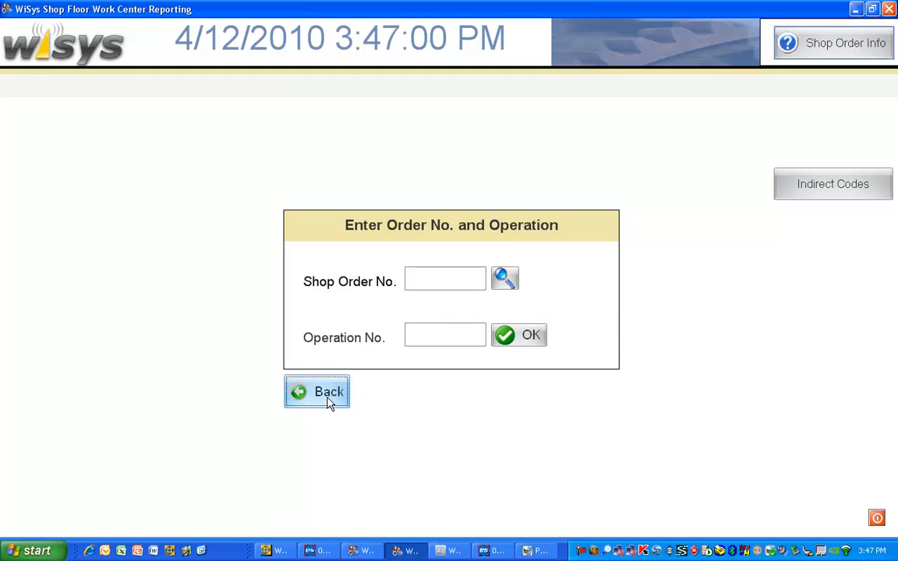
{"action": "left_click", "coordinate": [317, 391]}
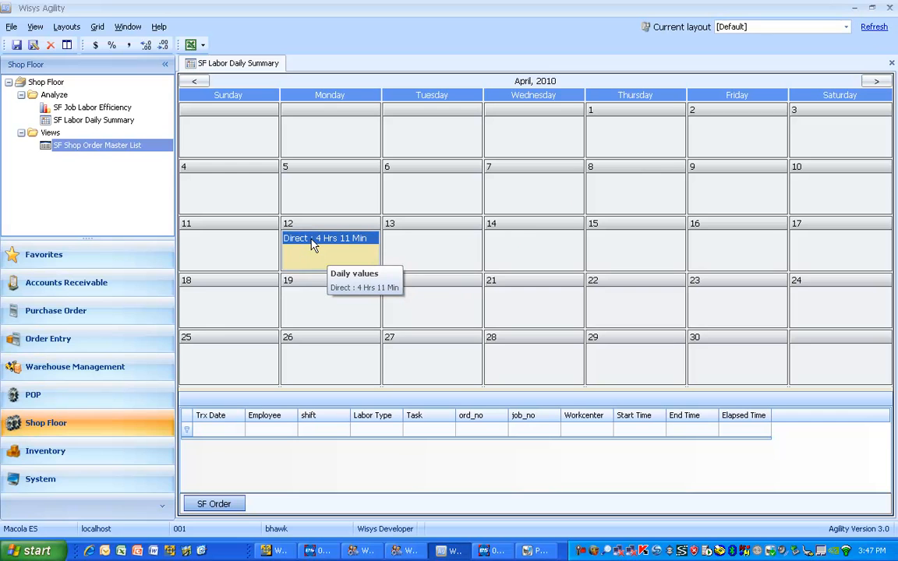
Show April 12 direct labor entries and order 105's SF Order details.
{"action": "left_click", "coordinate": [326, 238]}
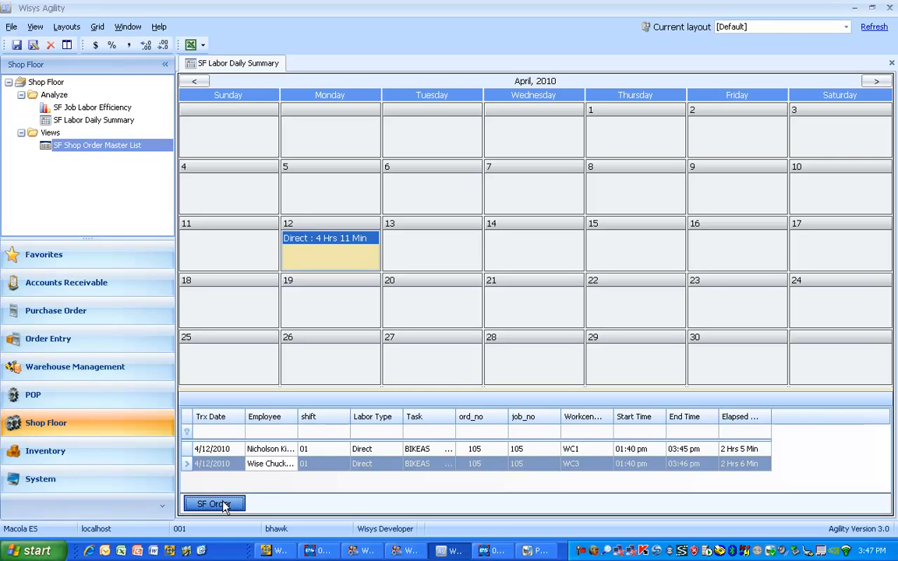
{"action": "left_click", "coordinate": [212, 503]}
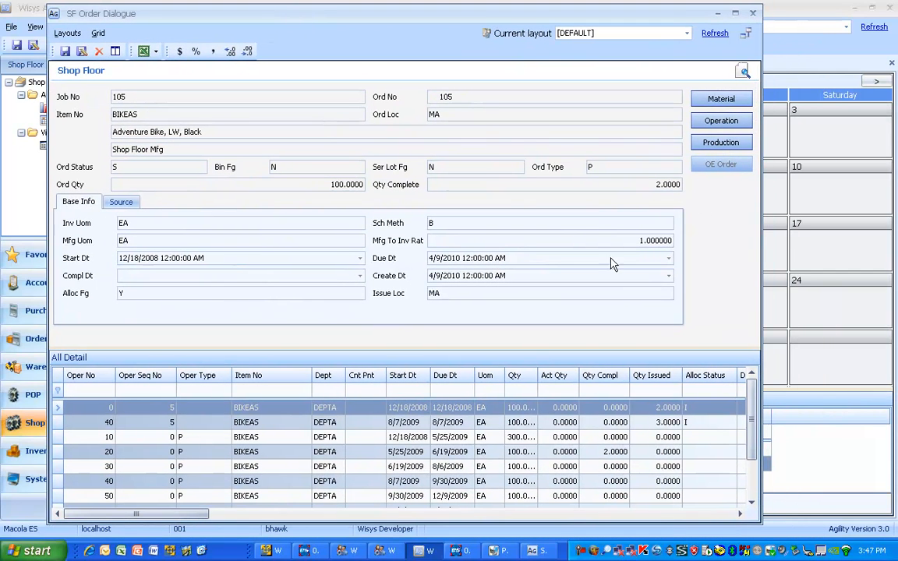
{"action": "mouse_move", "coordinate": [283, 442]}
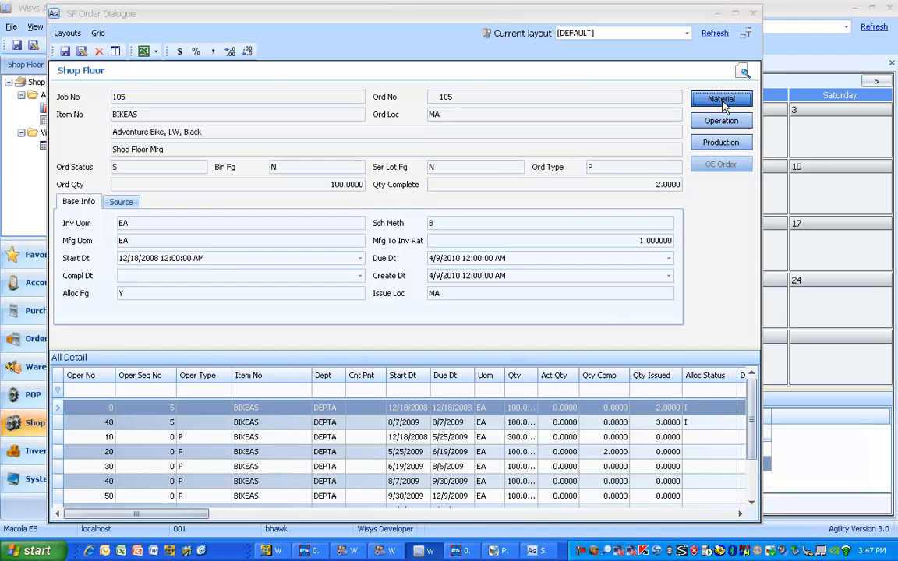
View order 105's material, production record and inventory transactions for quantity 2.
{"action": "left_click", "coordinate": [720, 99]}
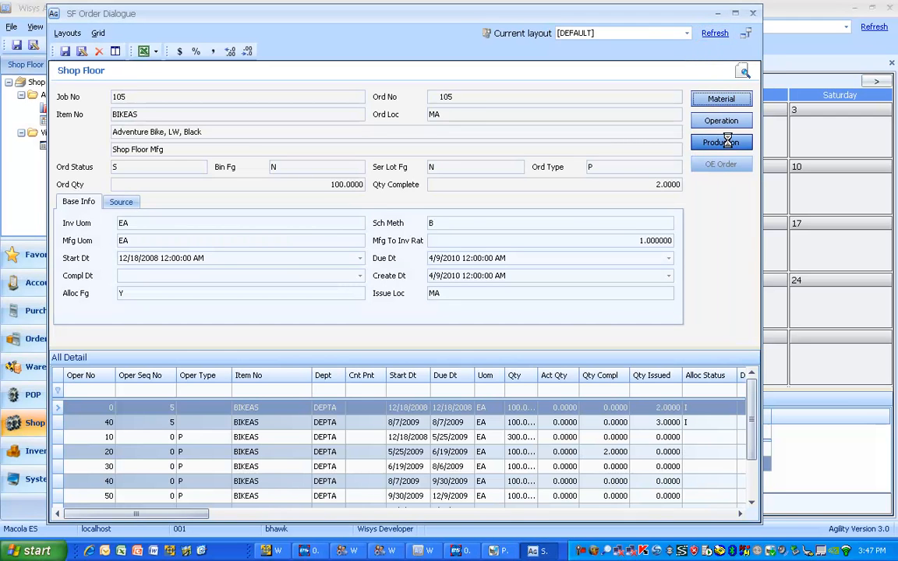
{"action": "left_click", "coordinate": [721, 142]}
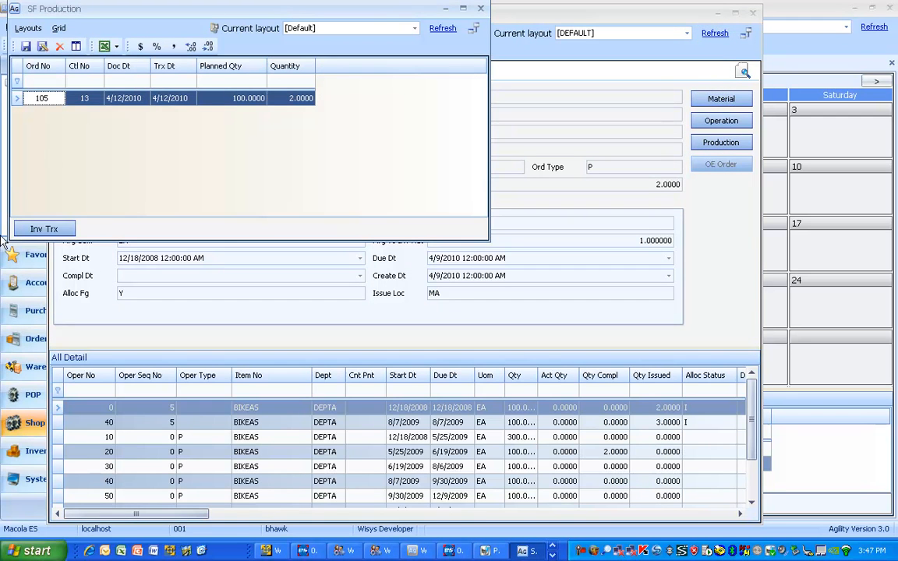
{"action": "left_click", "coordinate": [44, 228]}
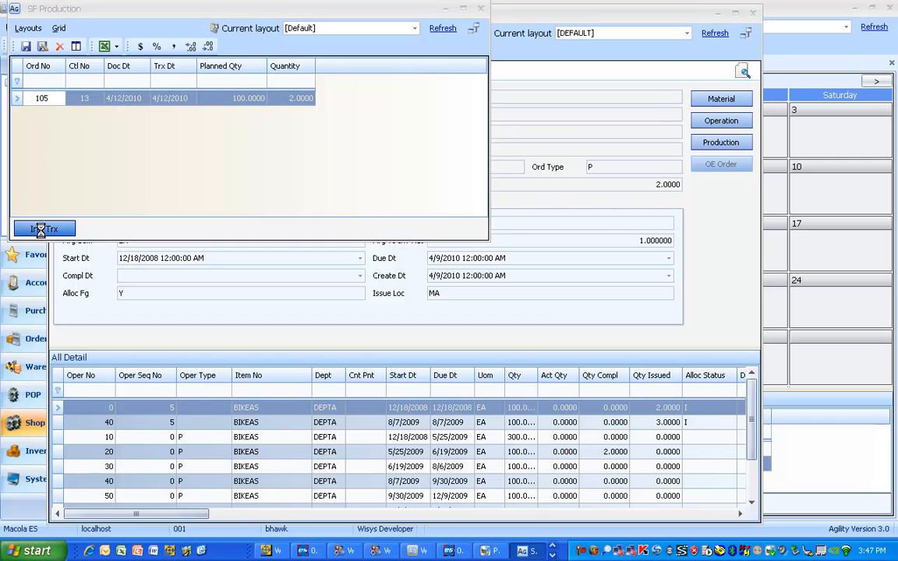
{"action": "left_click", "coordinate": [44, 228]}
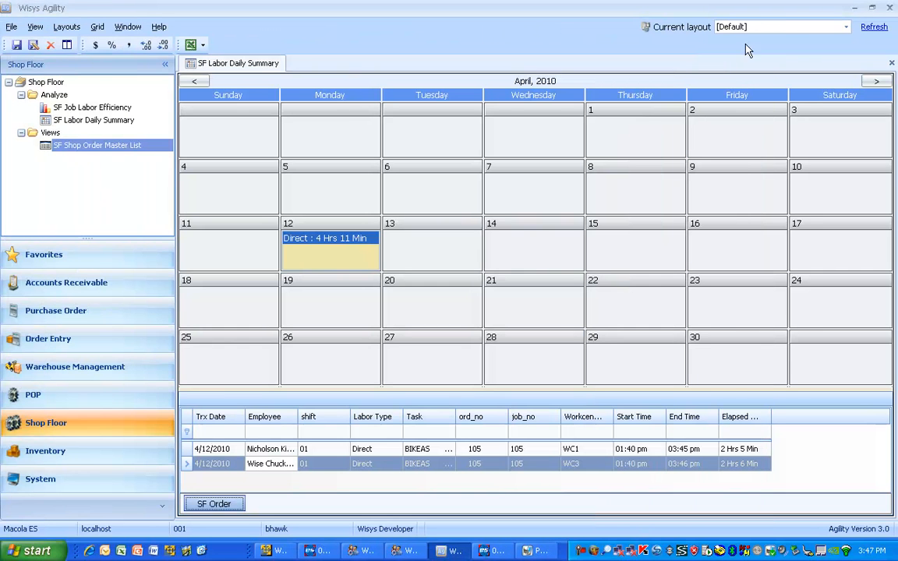
{"action": "mouse_move", "coordinate": [602, 275]}
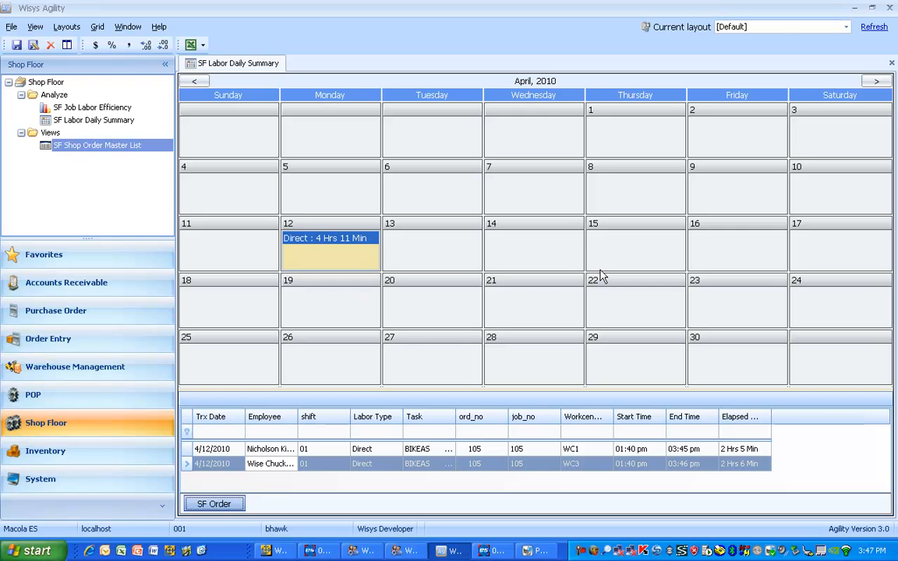
{"action": "mouse_move", "coordinate": [501, 507]}
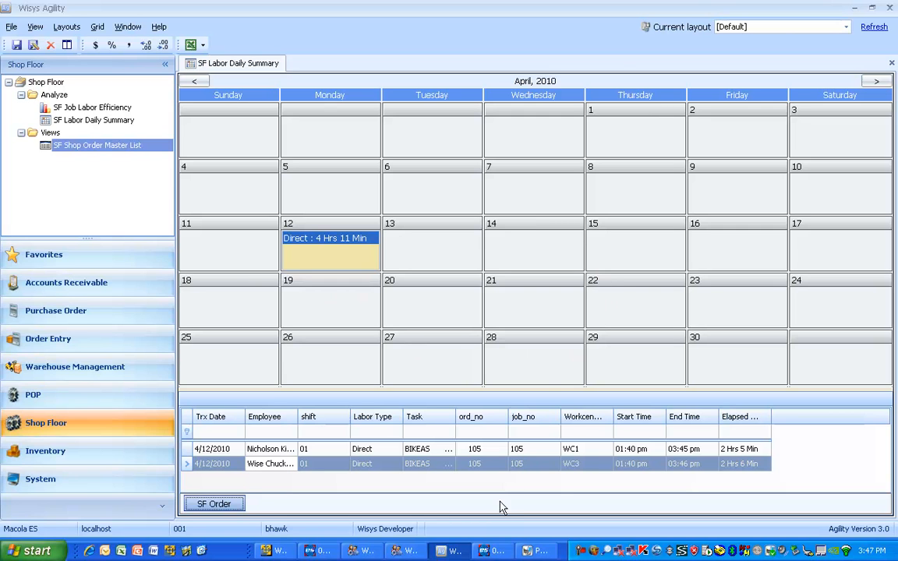
Return to WiSys Shop Floor Work Center Reporting at the employee number prompt.
{"action": "left_click", "coordinate": [404, 551]}
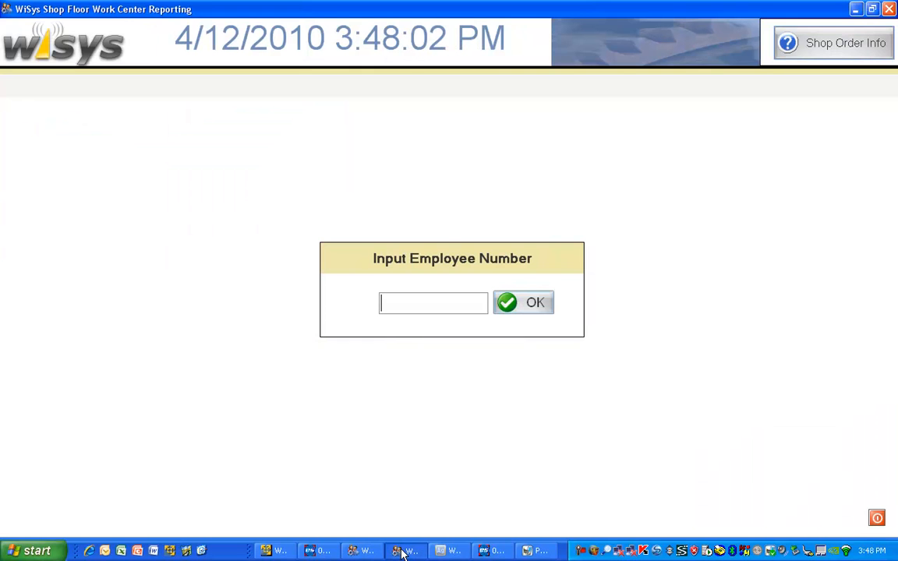